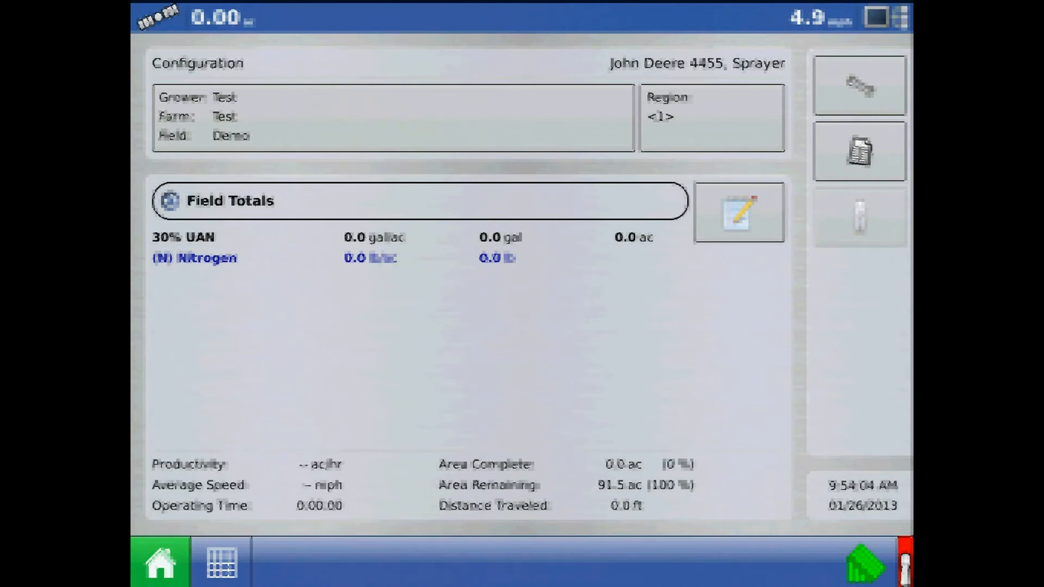
Set the sprayer's minimum flow threshold to 12 and return to the field run screen
{"action": "left_click", "coordinate": [221, 561]}
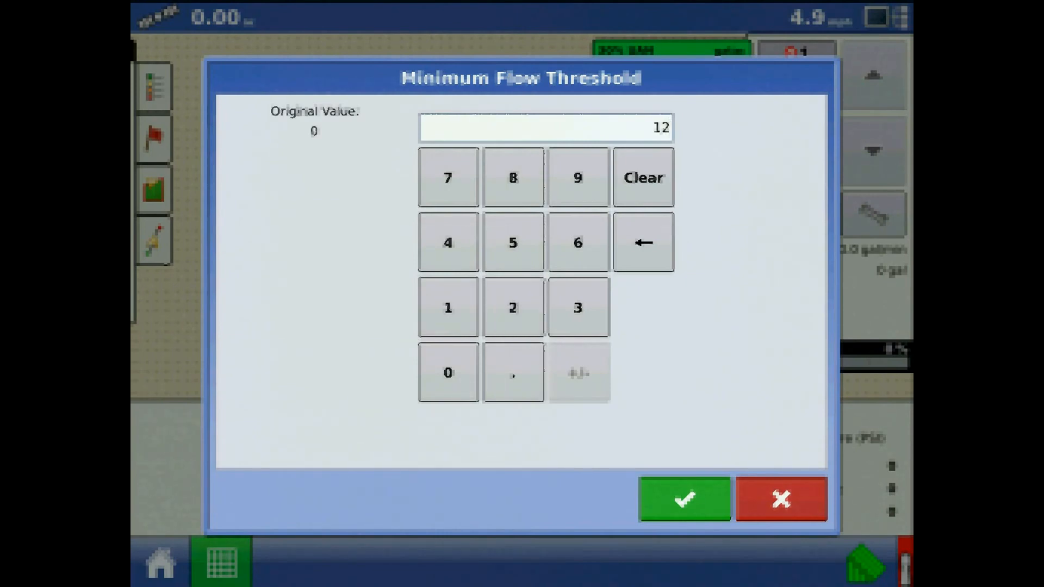
{"action": "left_click", "coordinate": [683, 499]}
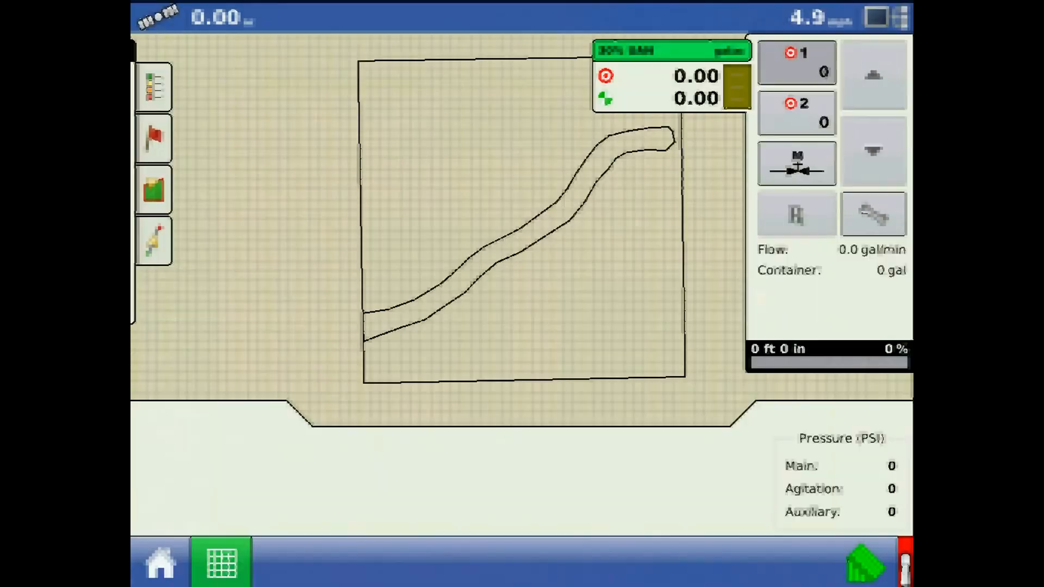